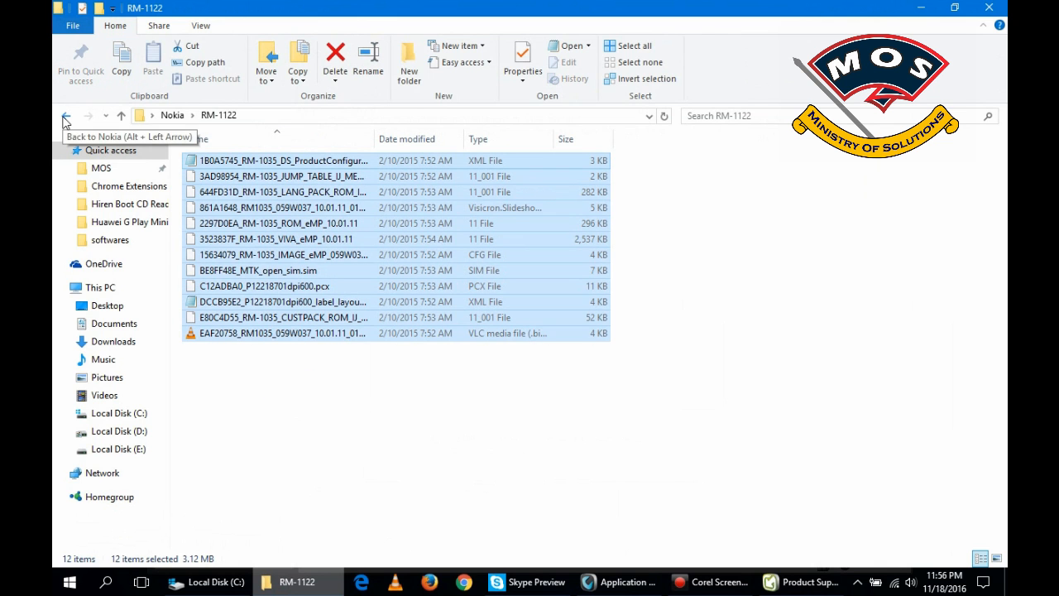
- Back out of the RM-1122 firmware folder toward the root of Local Disk (C:)
{"action": "left_click", "coordinate": [66, 116]}
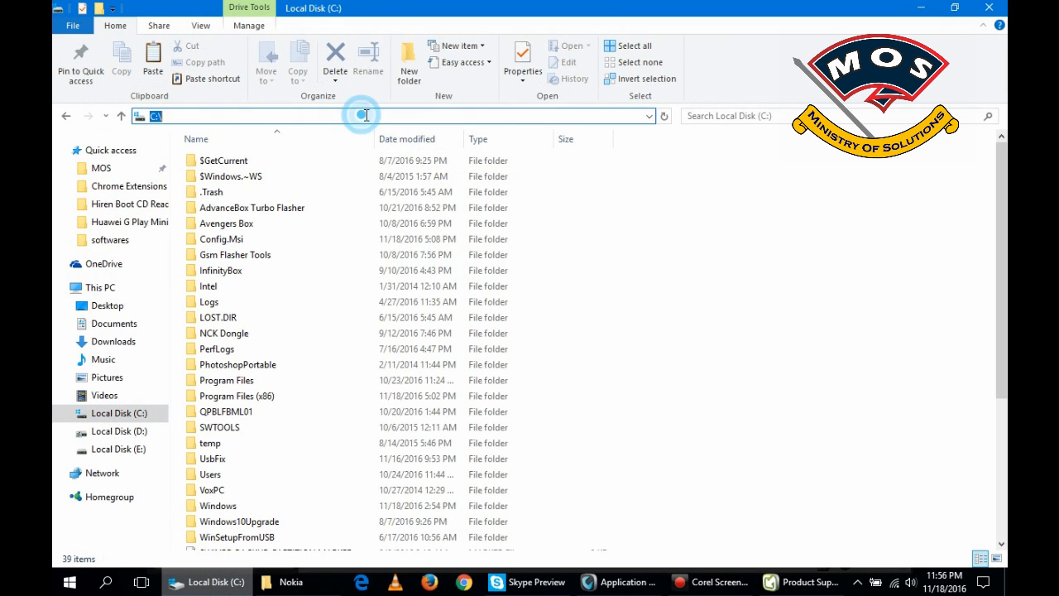
- Go to C:\ProgramData and drill into Nokia > Packages > Products to paste the firmware there
{"action": "type", "text": "prog"}
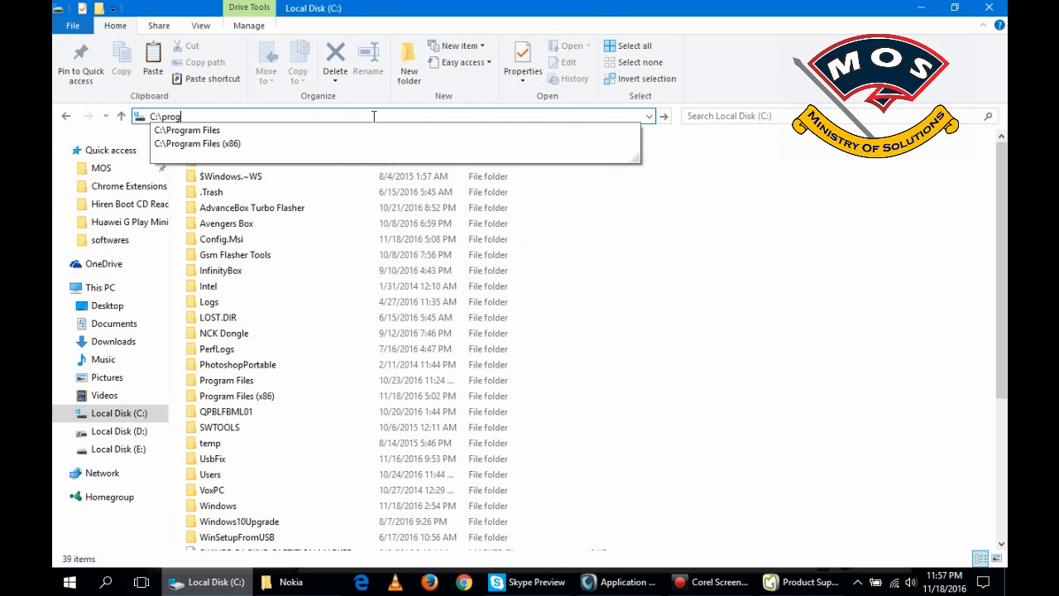
{"action": "type", "text": "ram"}
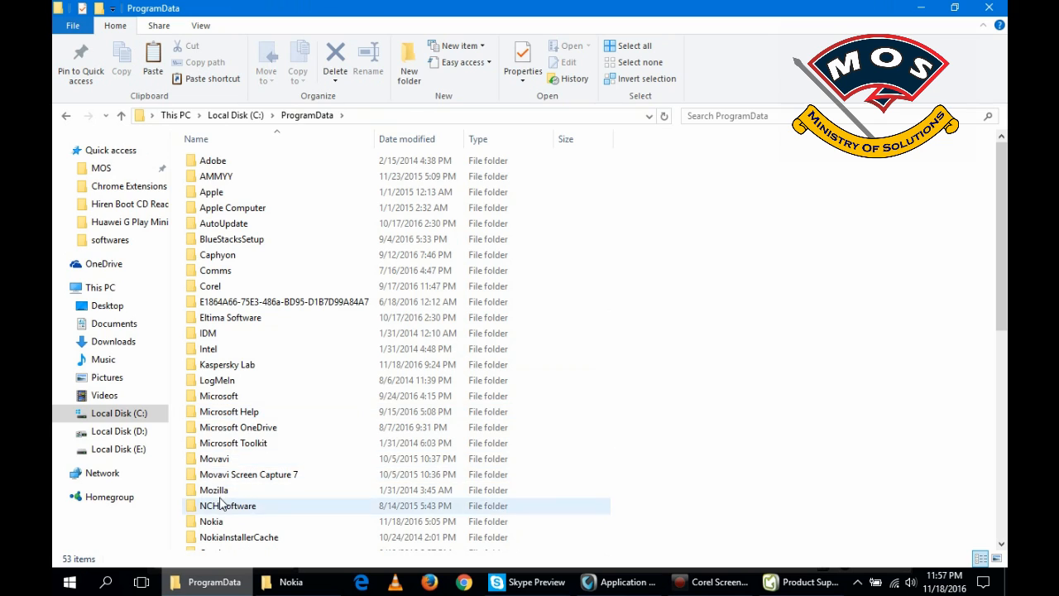
{"action": "double_click", "coordinate": [212, 521]}
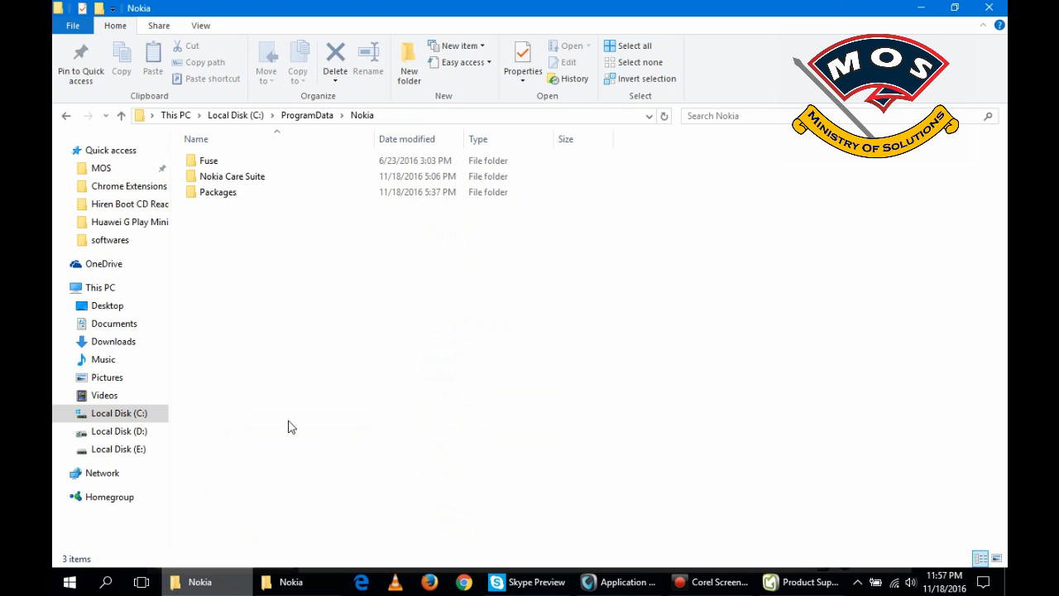
{"action": "left_click", "coordinate": [219, 192]}
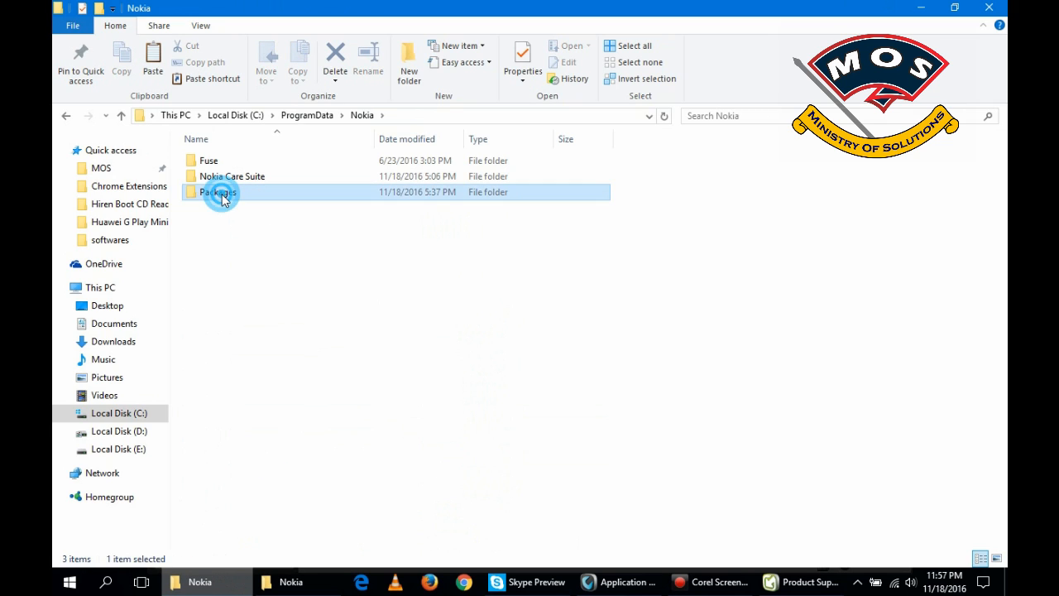
{"action": "double_click", "coordinate": [218, 192]}
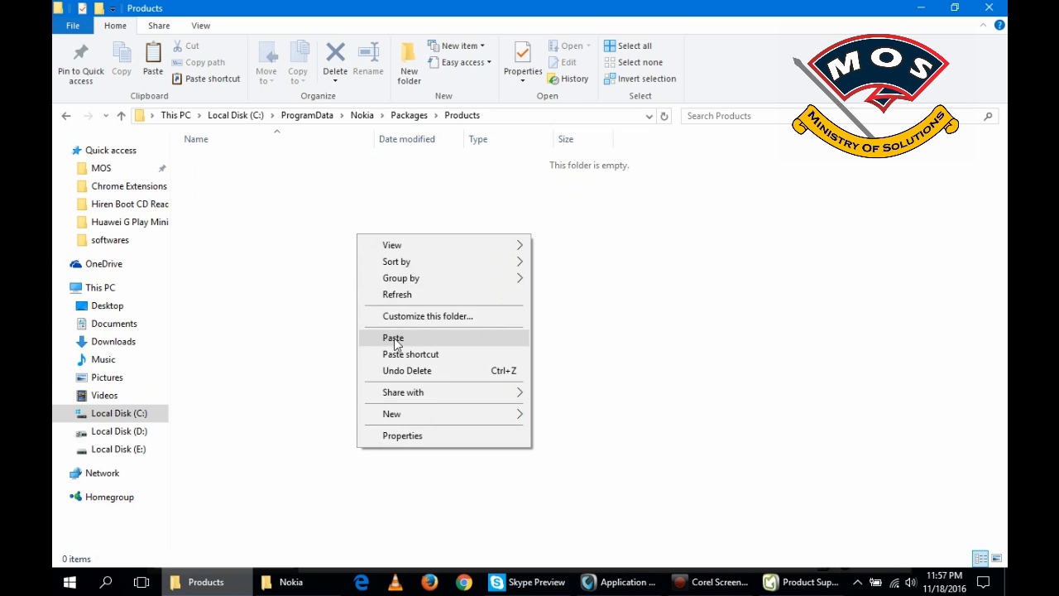
{"action": "mouse_move", "coordinate": [396, 334]}
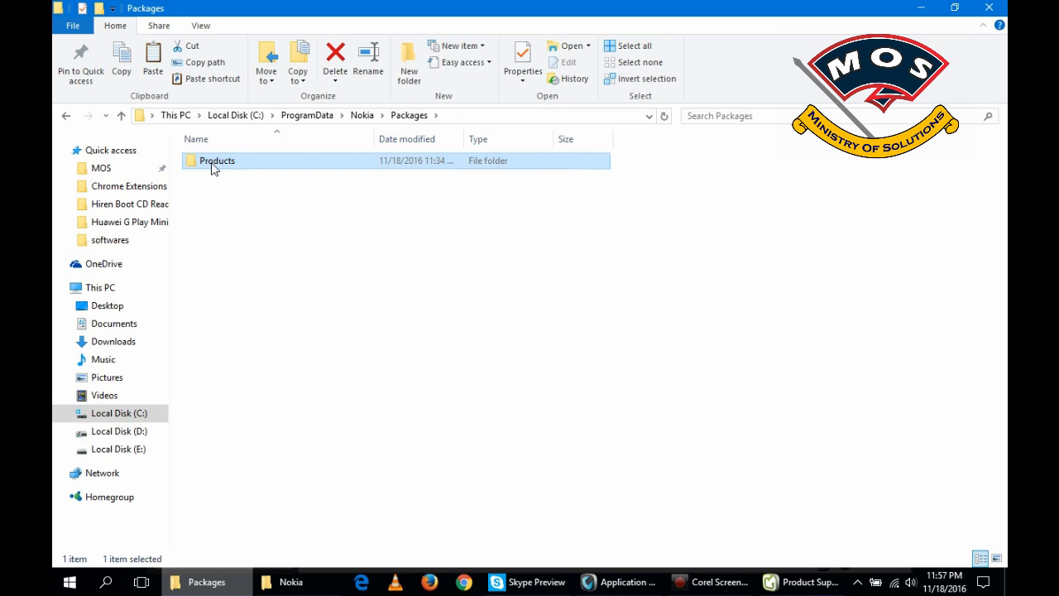
{"action": "double_click", "coordinate": [217, 159]}
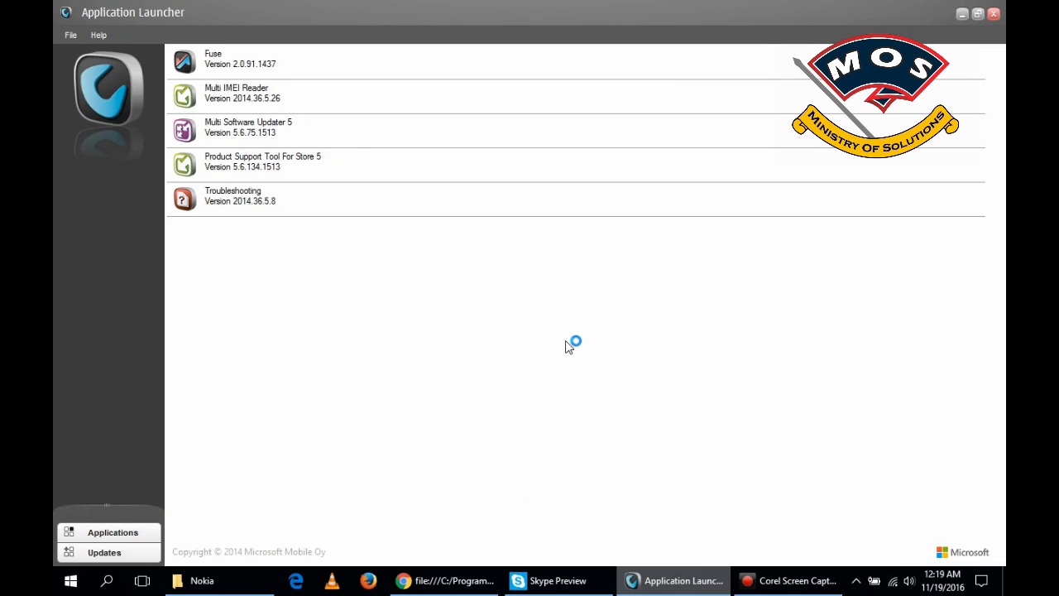
{"action": "mouse_move", "coordinate": [569, 346]}
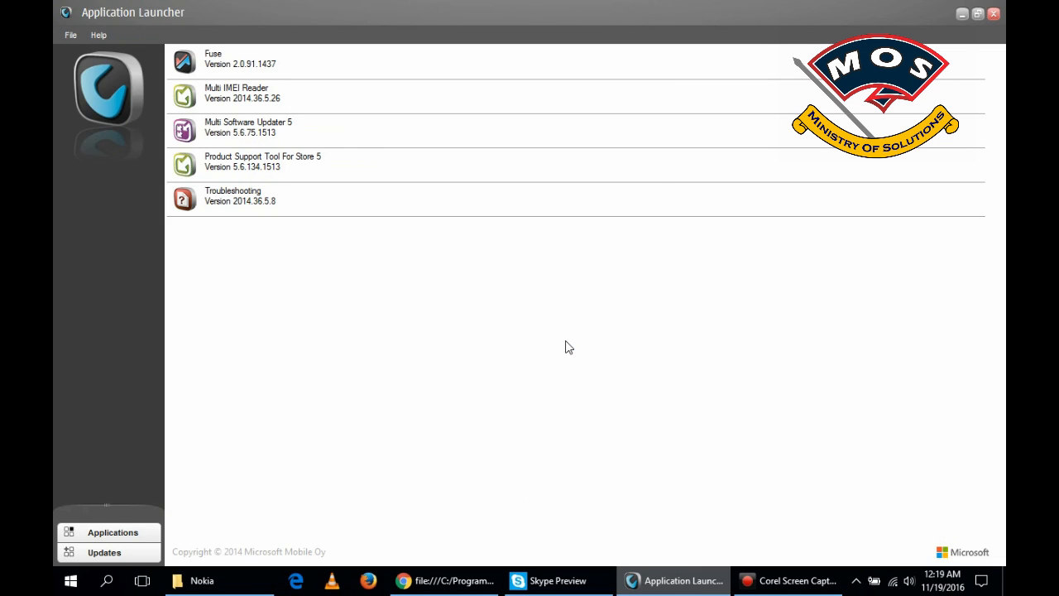
- Launch Product Support Tool For Store 5 from the Application Launcher list
{"action": "double_click", "coordinate": [262, 162]}
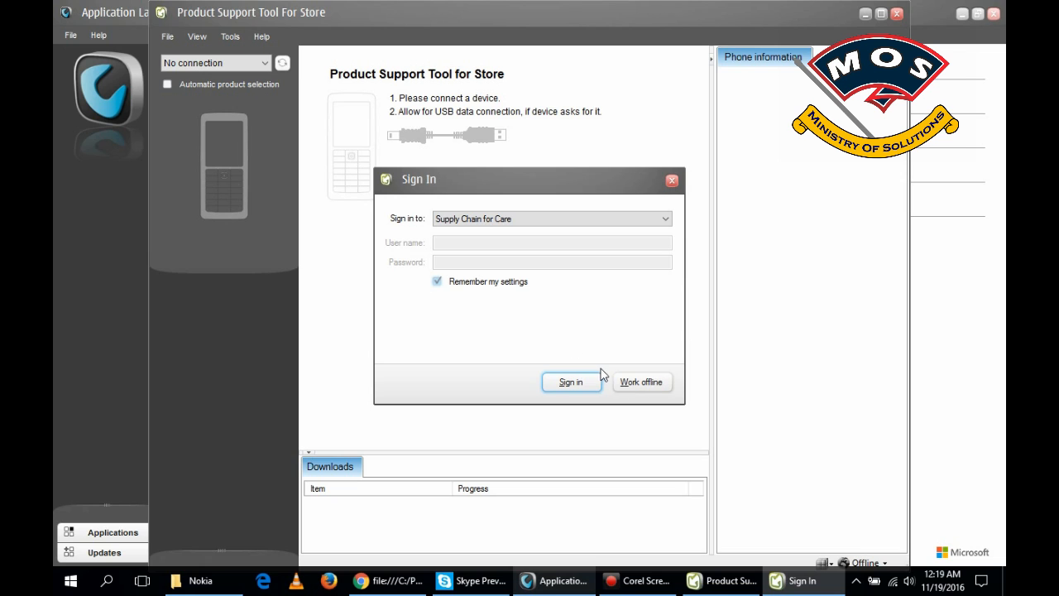
- Work offline and open the RM-1122 product via File > Open Product
{"action": "left_click", "coordinate": [640, 381]}
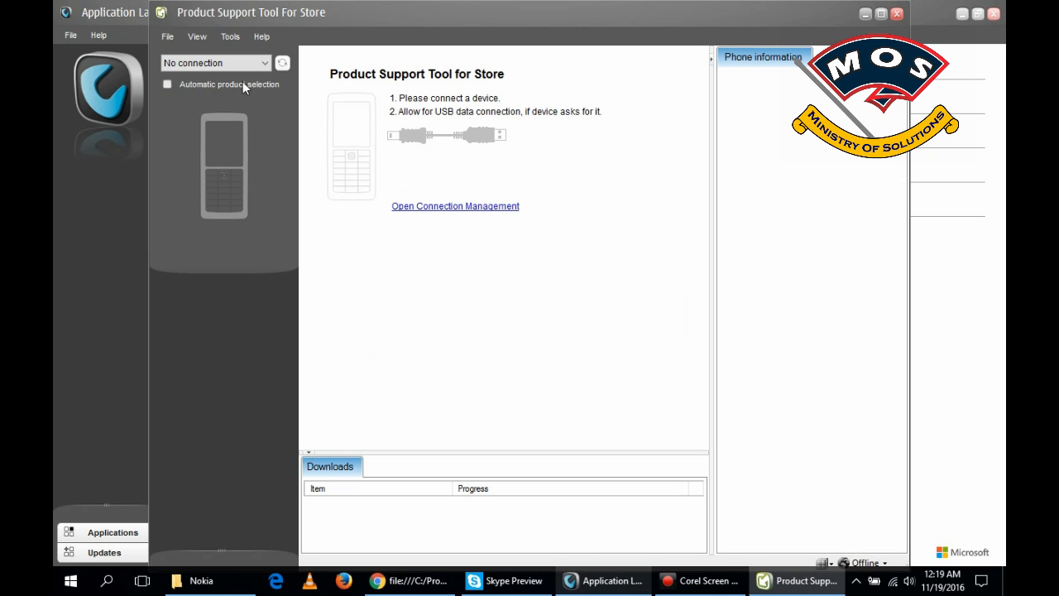
{"action": "left_click", "coordinate": [167, 37]}
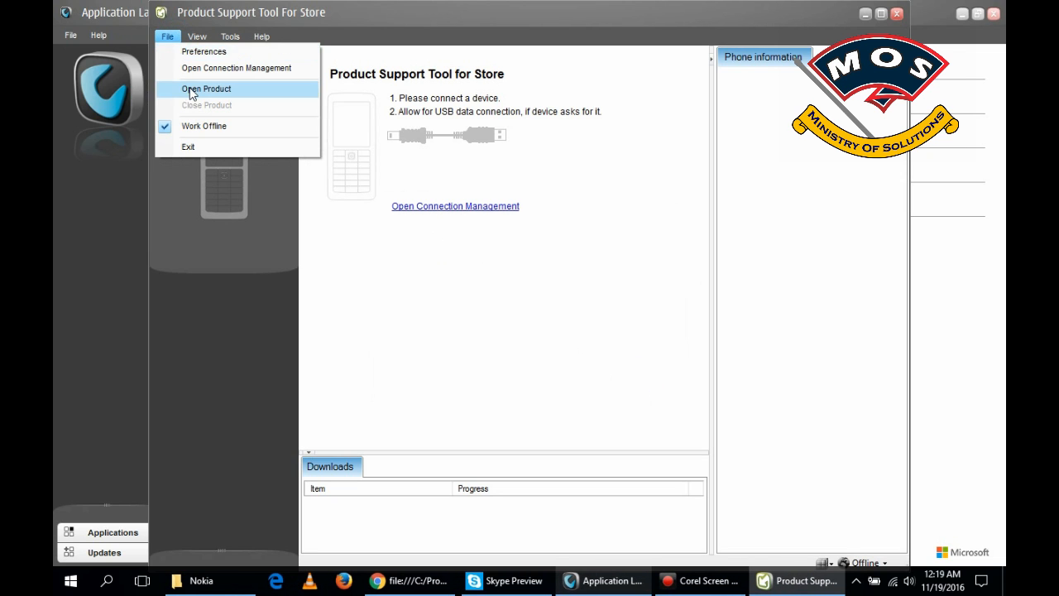
{"action": "left_click", "coordinate": [205, 90]}
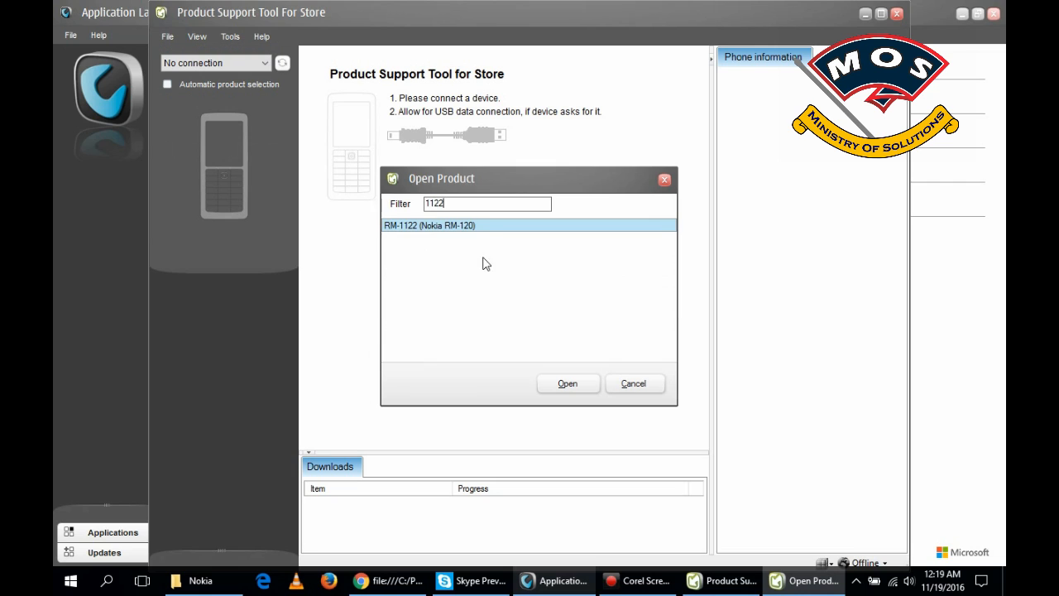
{"action": "left_click", "coordinate": [566, 383]}
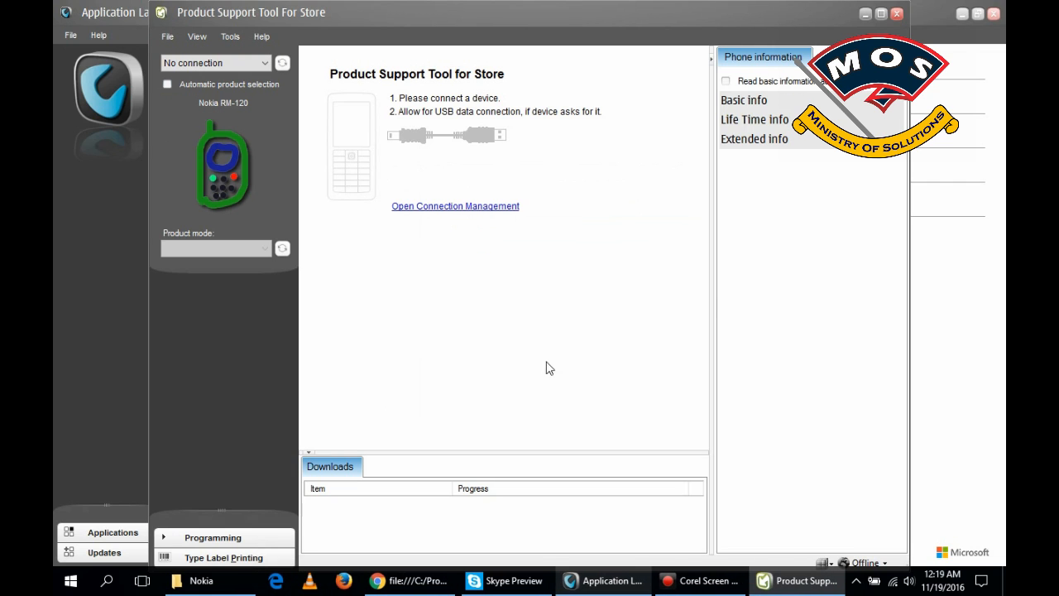
- Under Programming > Recovery, update the package list and start recovery with the found firmware
{"action": "left_click", "coordinate": [212, 536]}
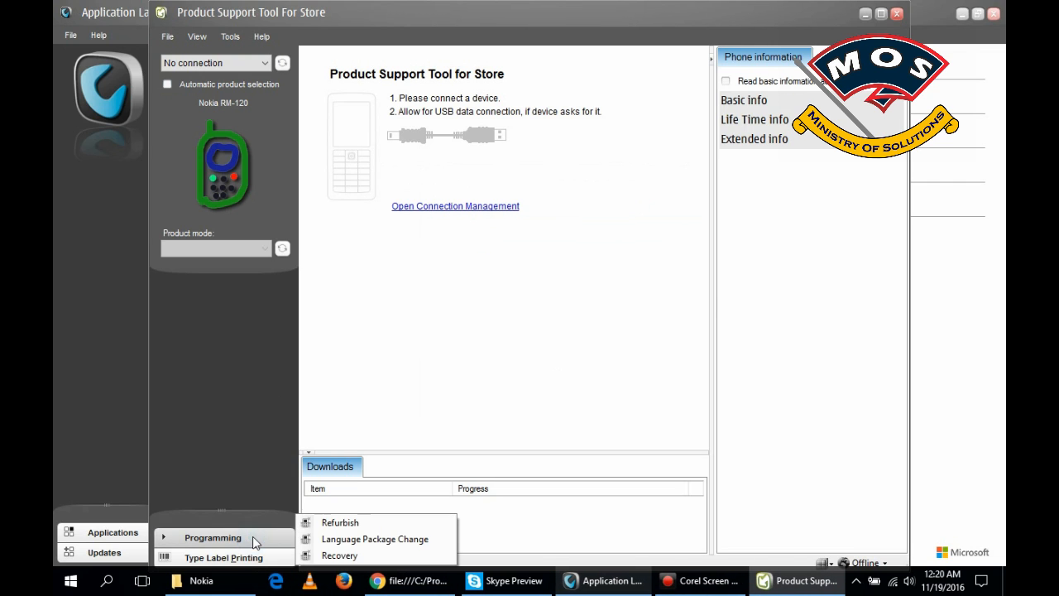
{"action": "left_click", "coordinate": [339, 556]}
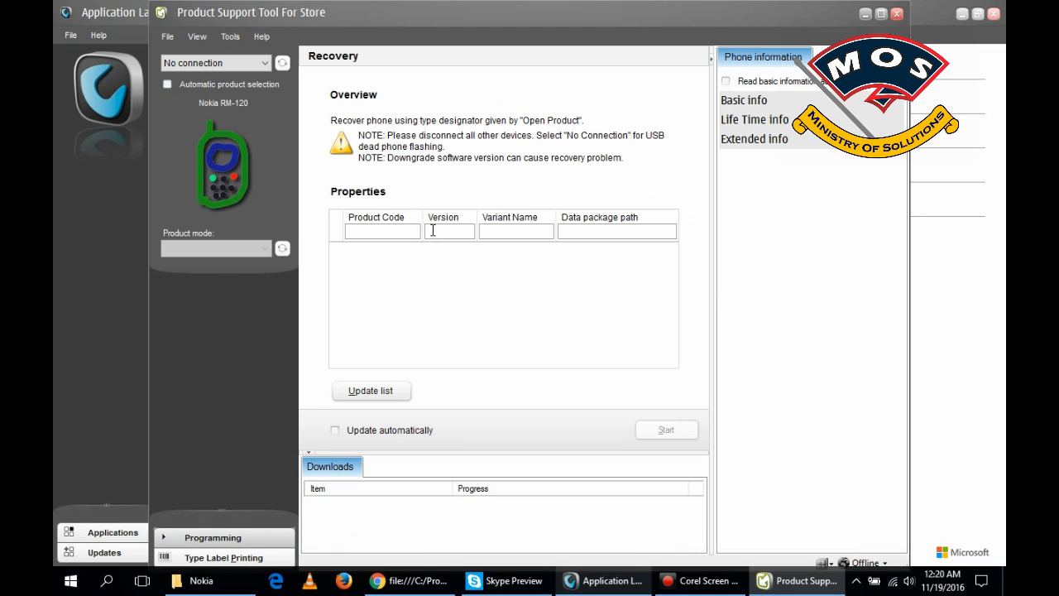
{"action": "left_click", "coordinate": [370, 391]}
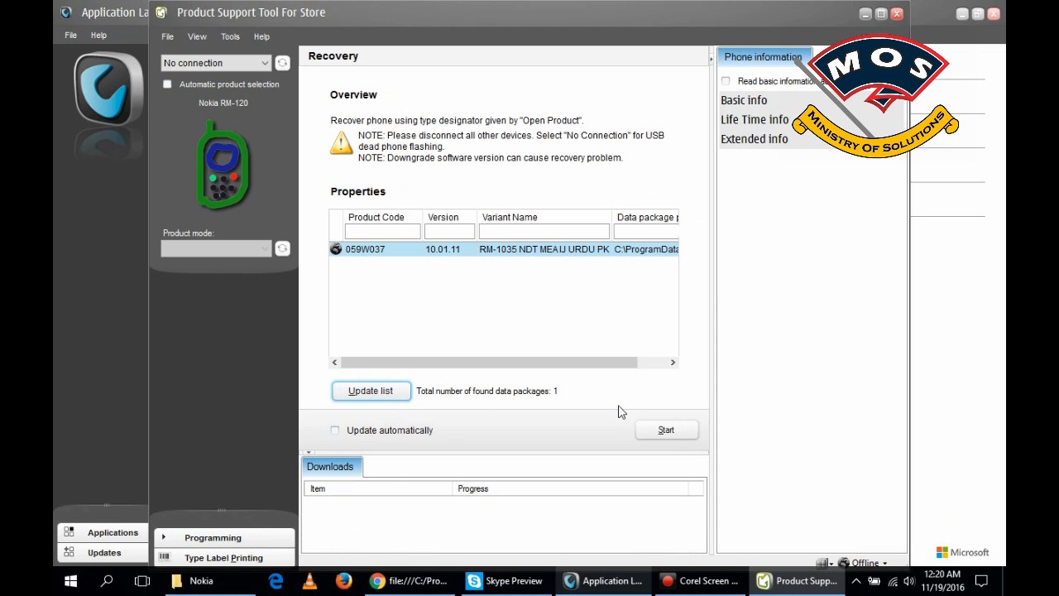
{"action": "left_click", "coordinate": [665, 430]}
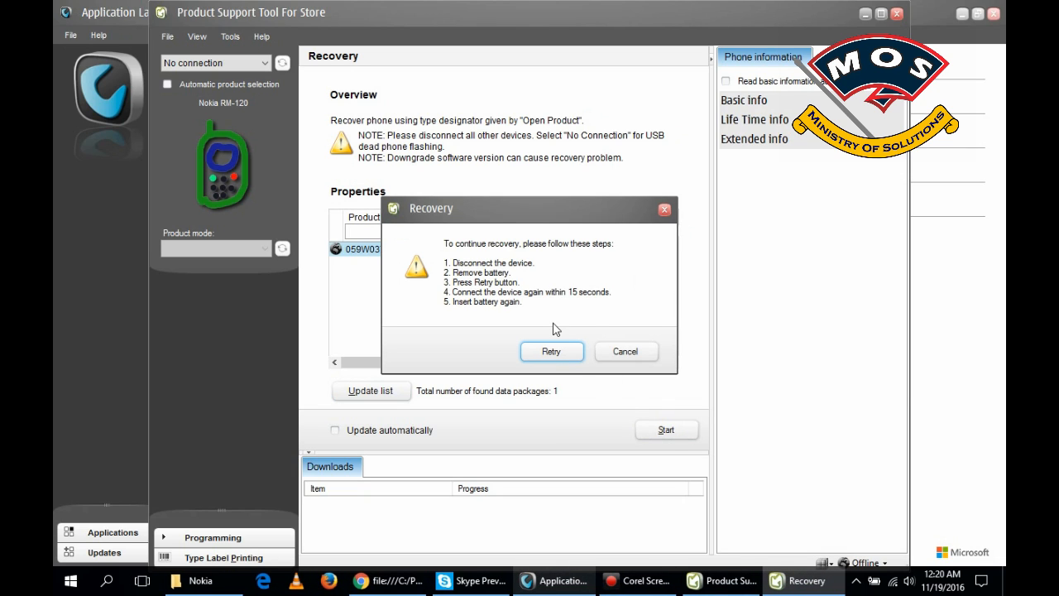
{"action": "mouse_move", "coordinate": [520, 301]}
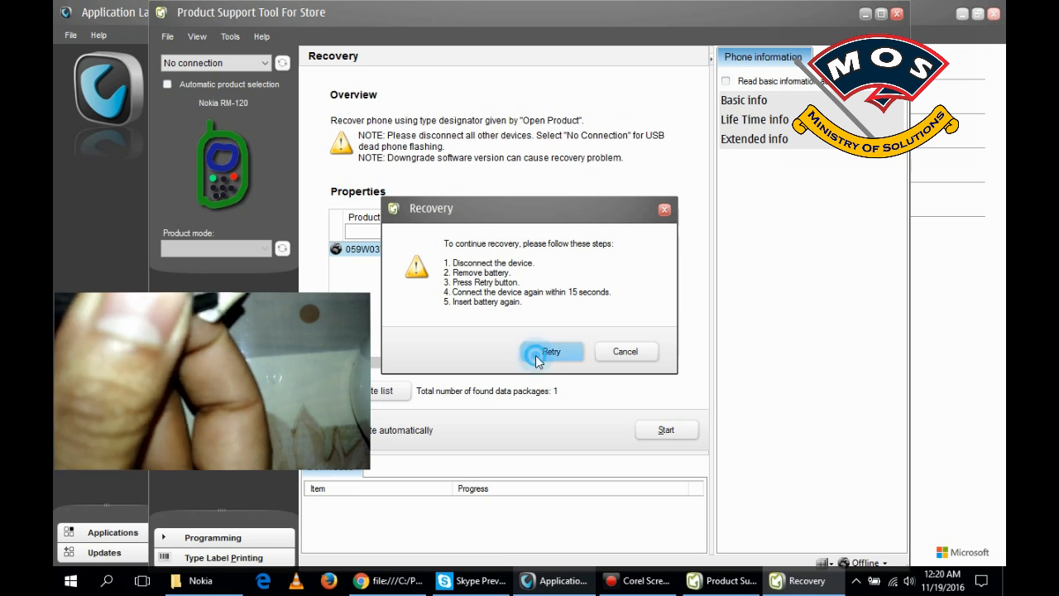
- Retry the recovery after disconnecting and reconnecting the phone as instructed
{"action": "left_click", "coordinate": [551, 351]}
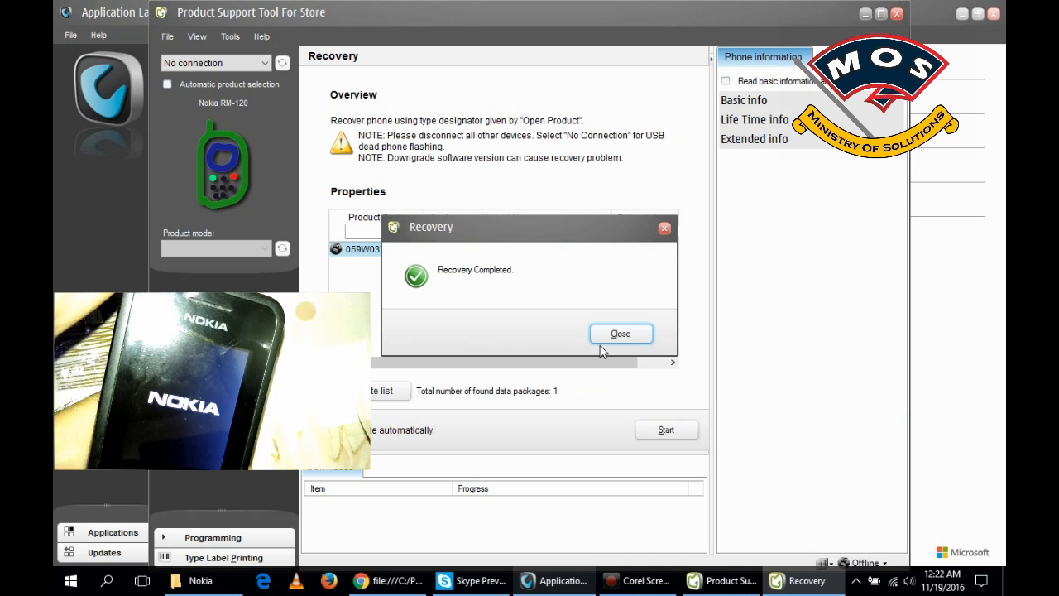
- Close the Recovery Completed message once the RM-1122 flash finishes
{"action": "left_click", "coordinate": [619, 332]}
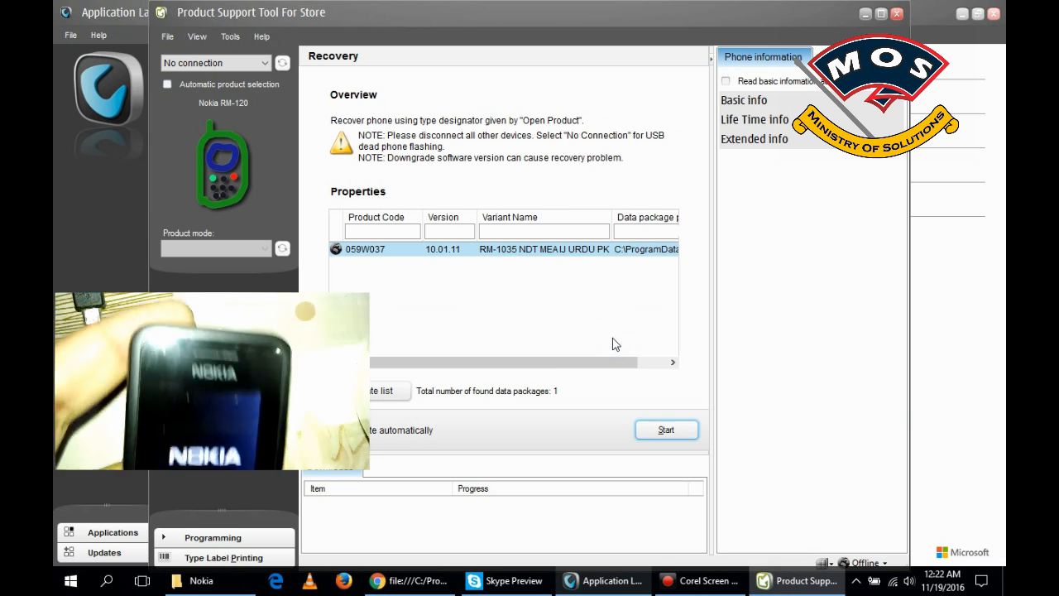